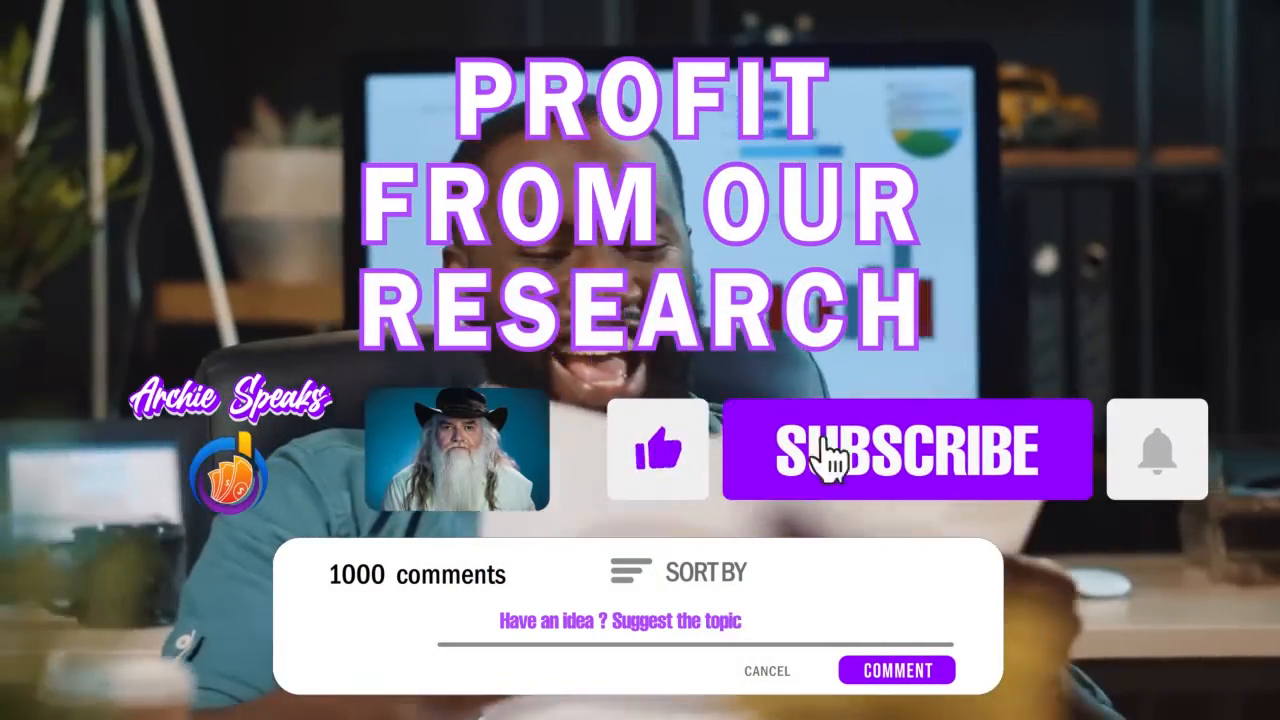
left_click(905, 448)
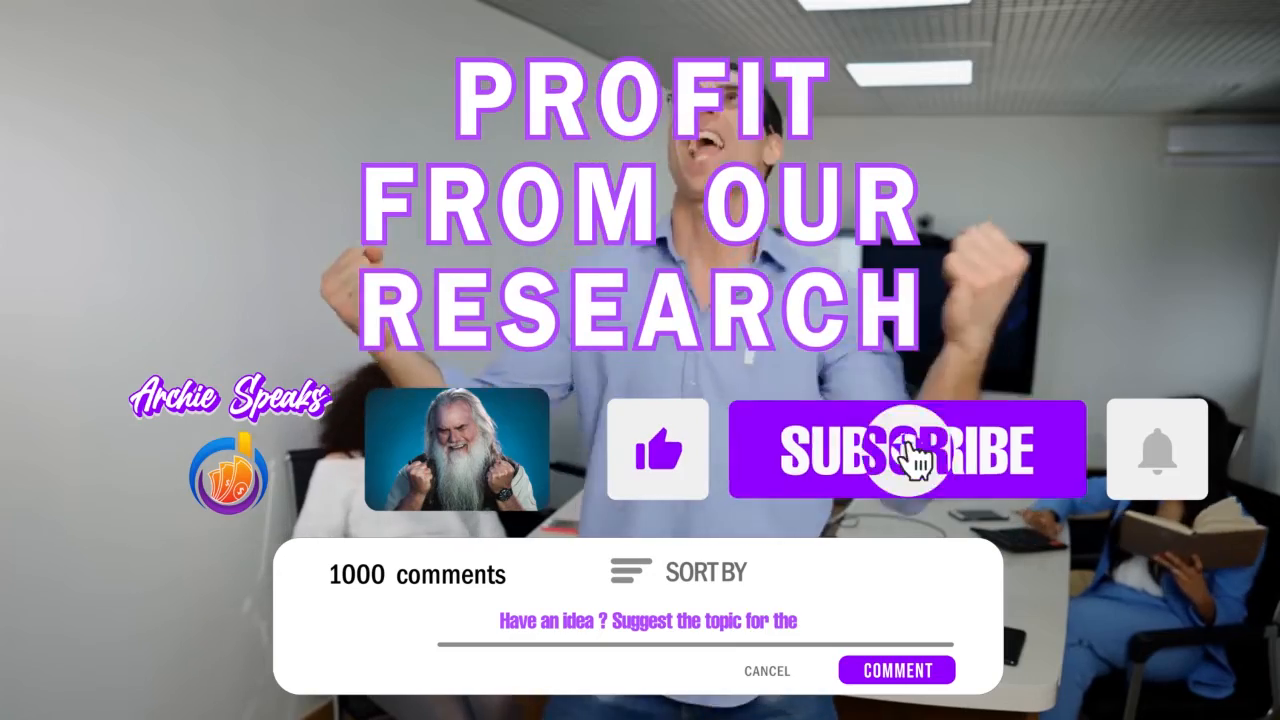
left_click(906, 448)
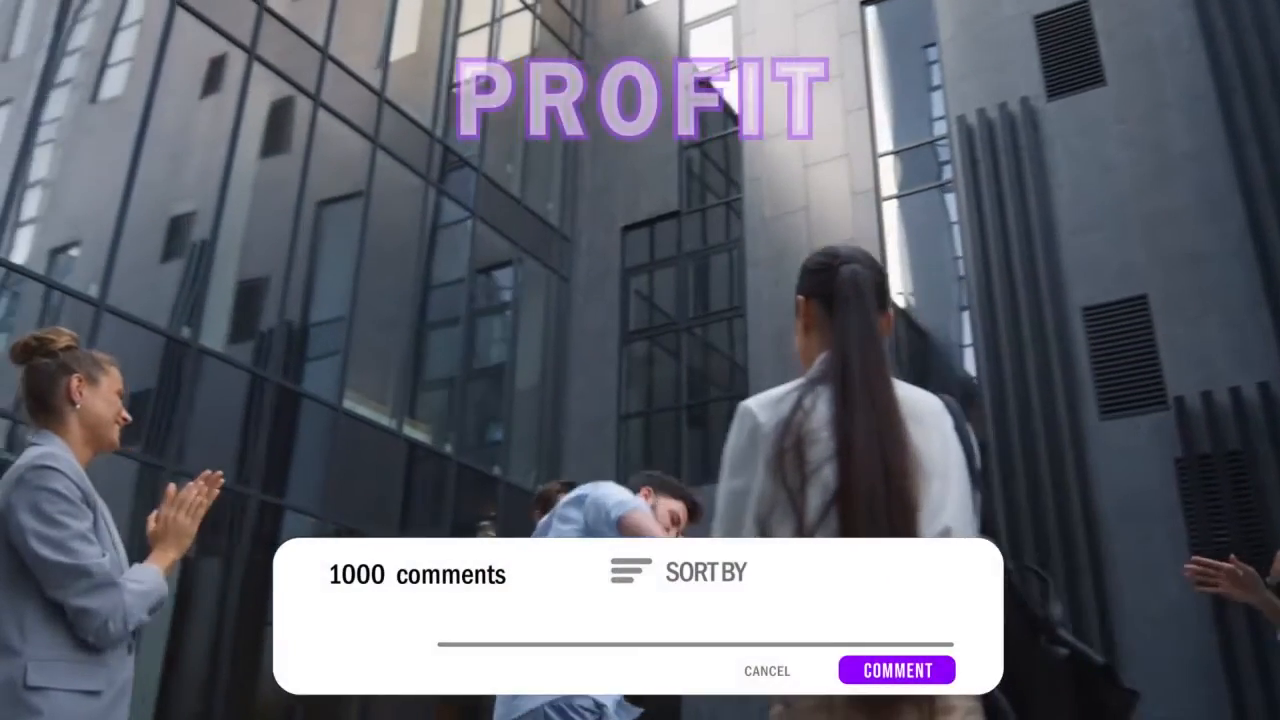
type("Have")
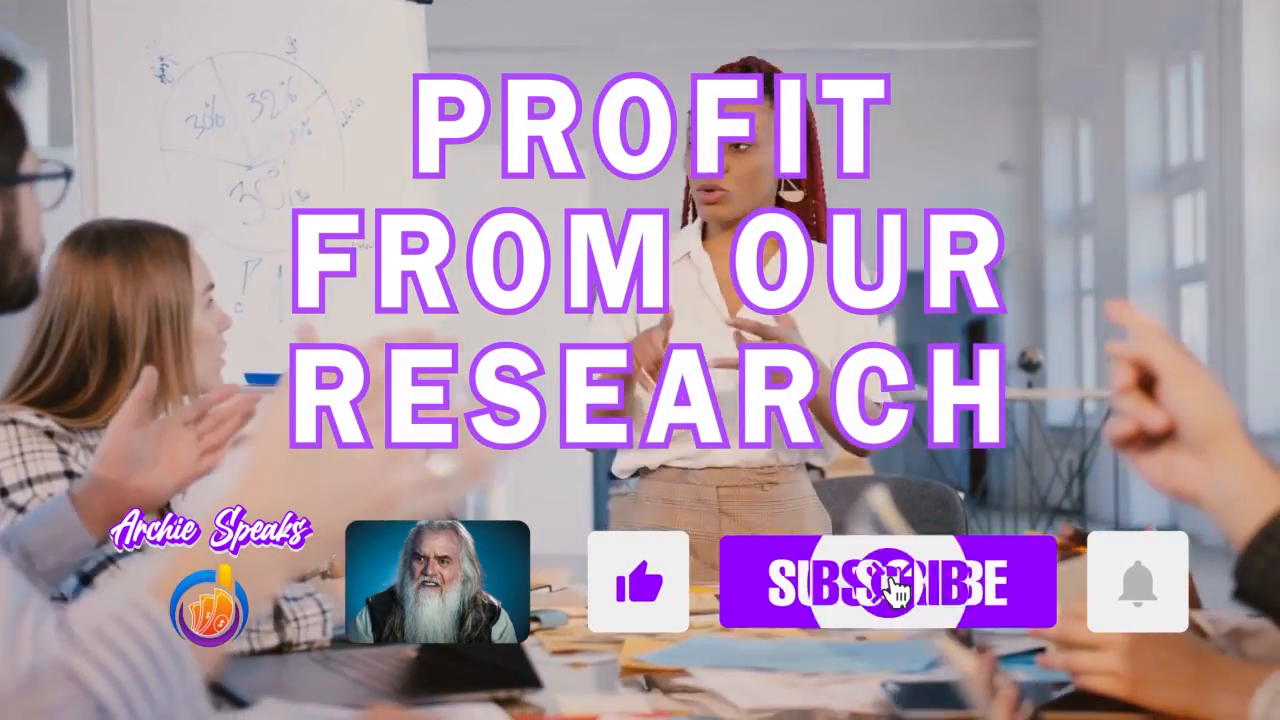
left_click(885, 585)
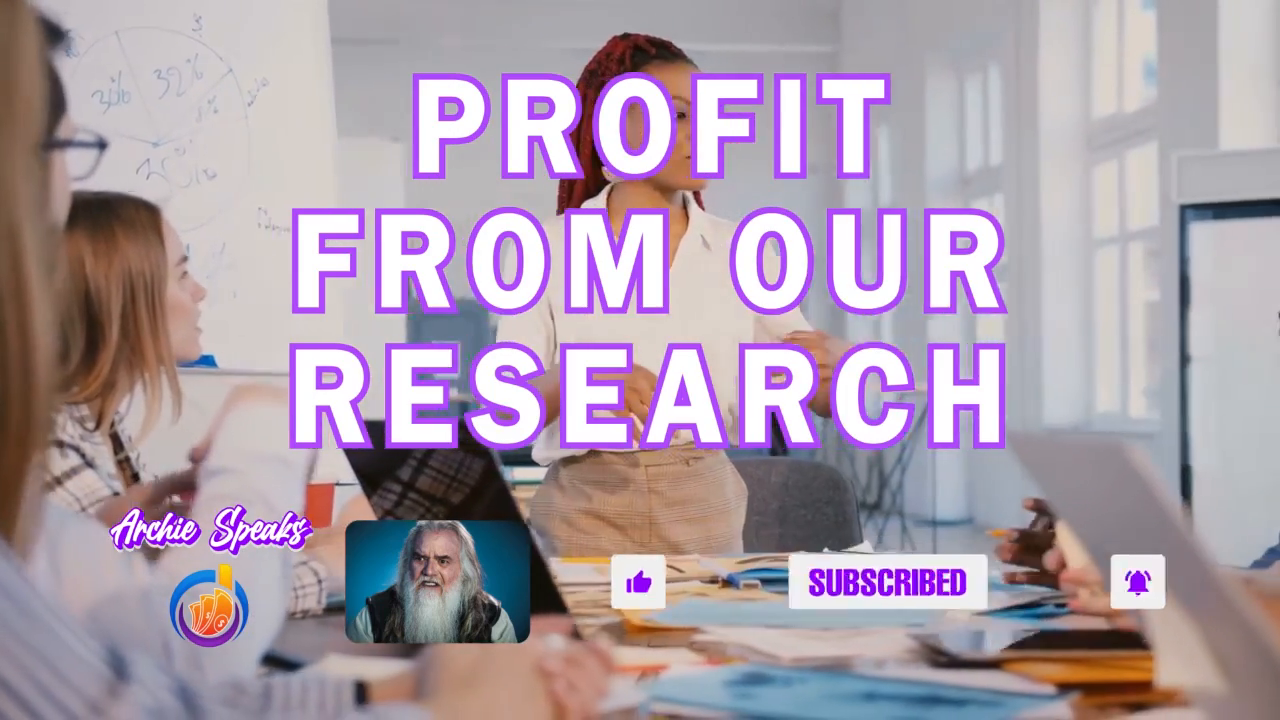